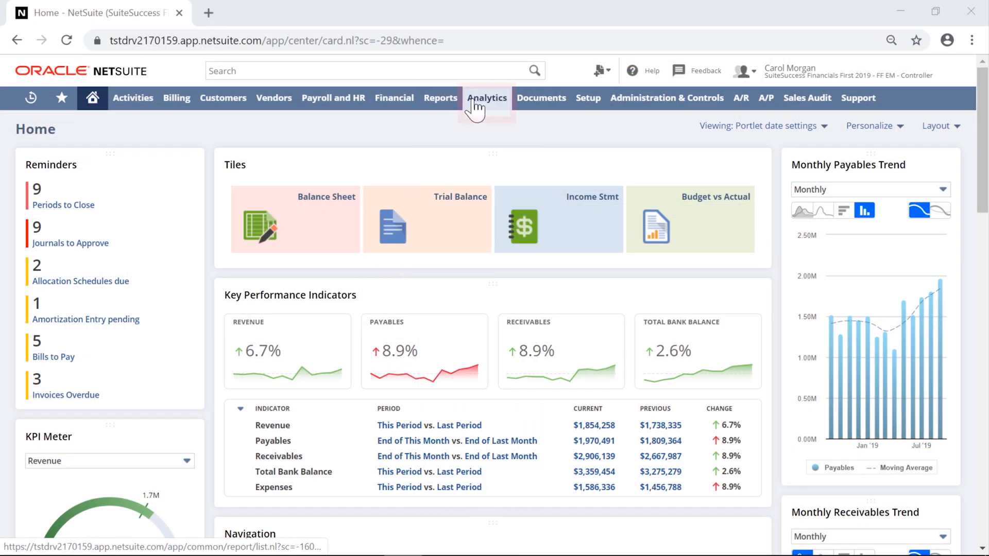
# From Analytics, start a new workbook to reach the record type list.
pyautogui.click(486, 98)
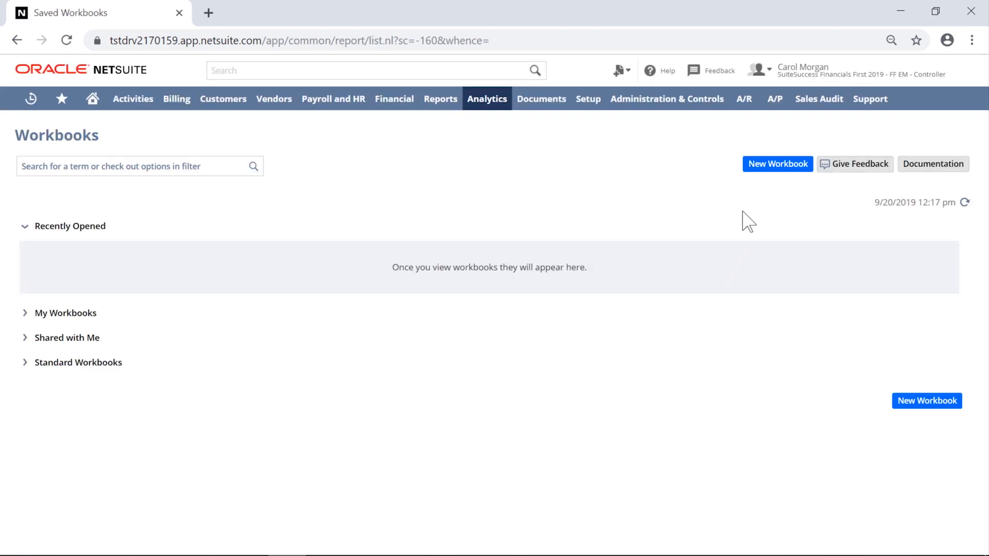
pyautogui.click(777, 164)
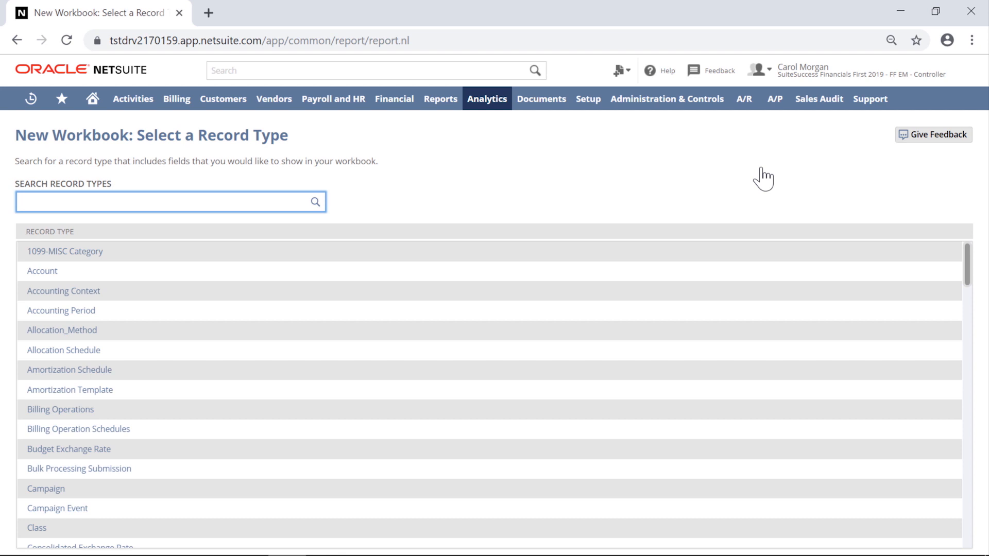
# Search record types for 'transaction' and base the workbook on Transaction.
pyautogui.click(171, 201)
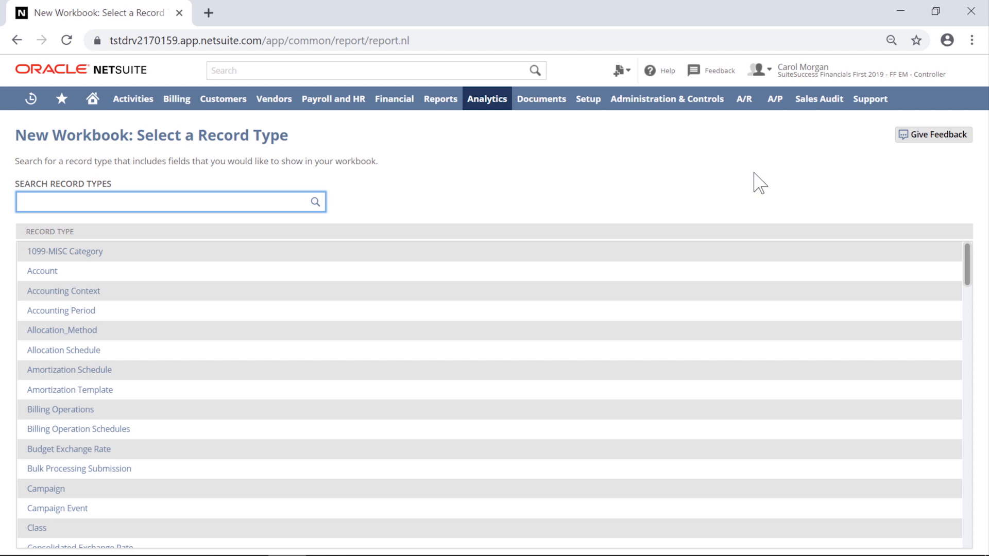
pyautogui.scroll(-3)
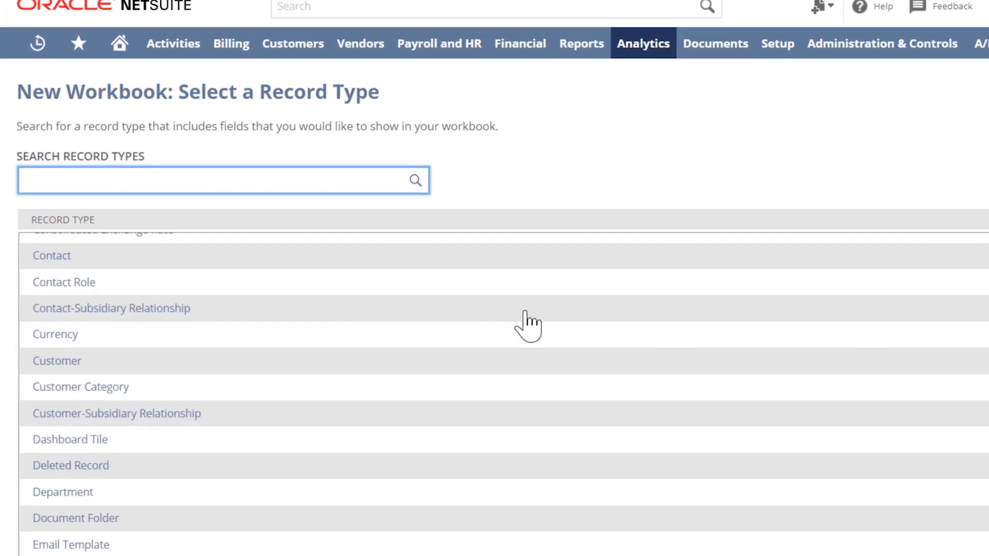
pyautogui.scroll(-3)
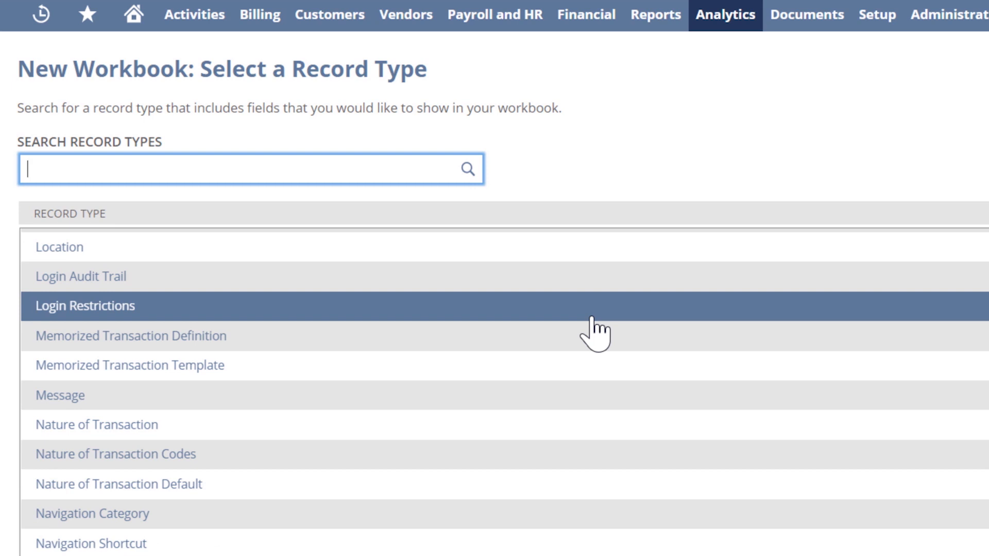
pyautogui.scroll(-3)
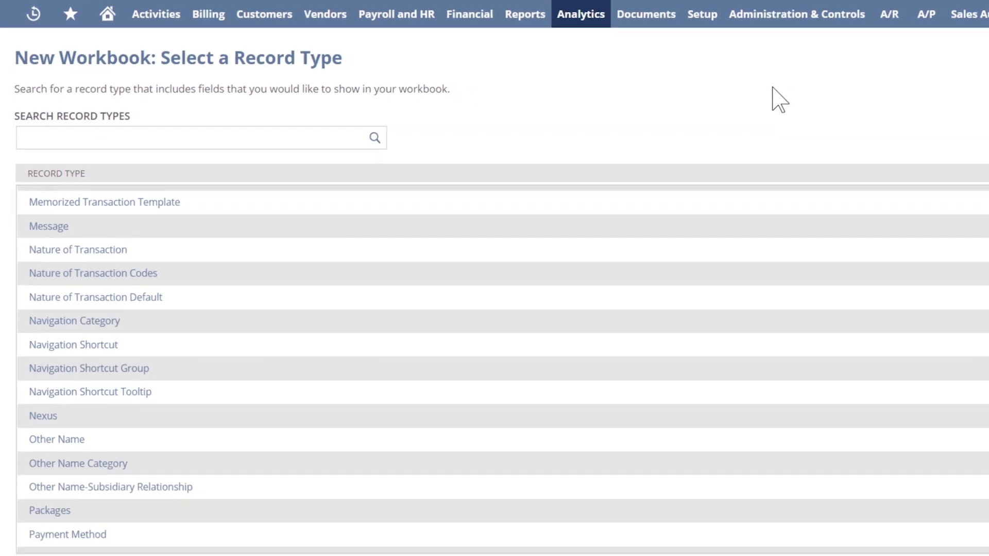
pyautogui.moveTo(609, 106)
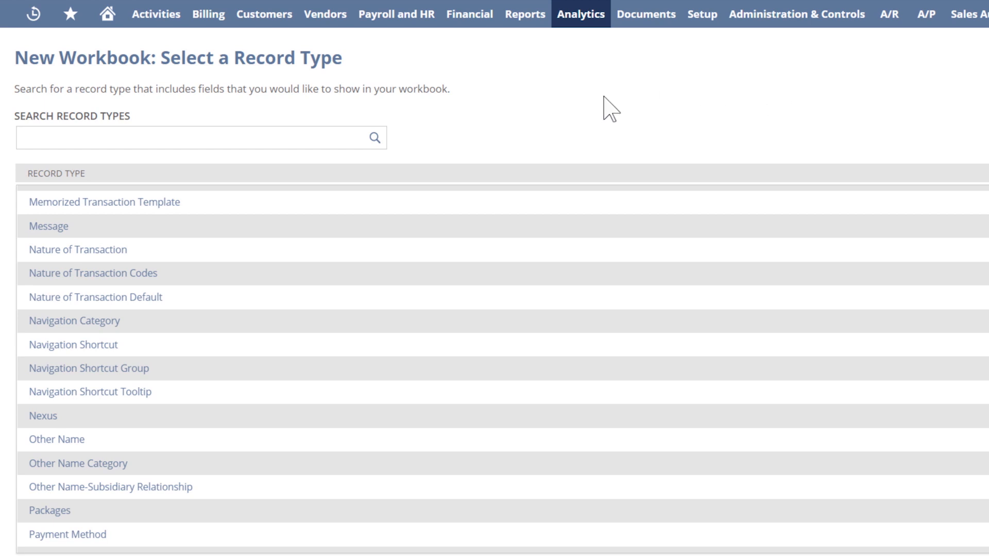
pyautogui.click(201, 137)
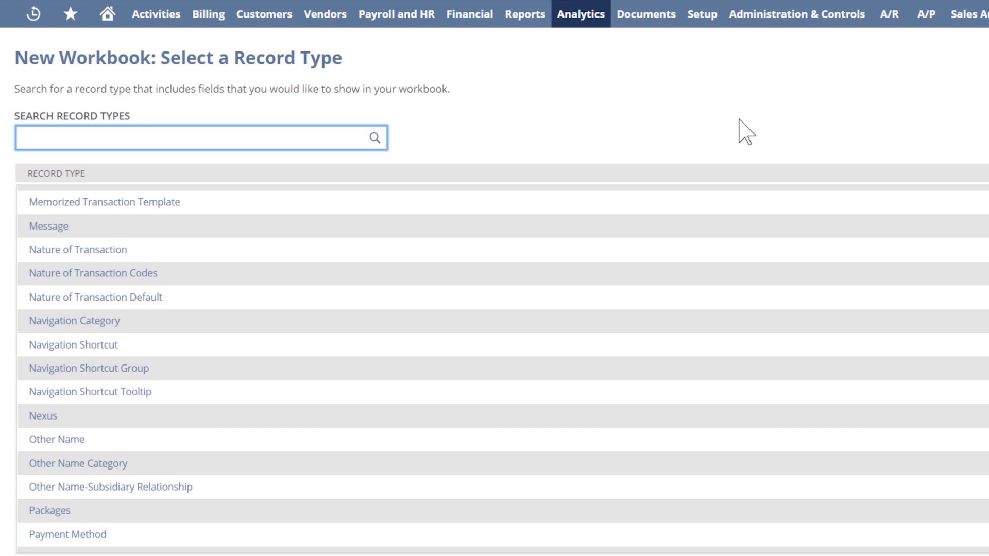
pyautogui.write('t')
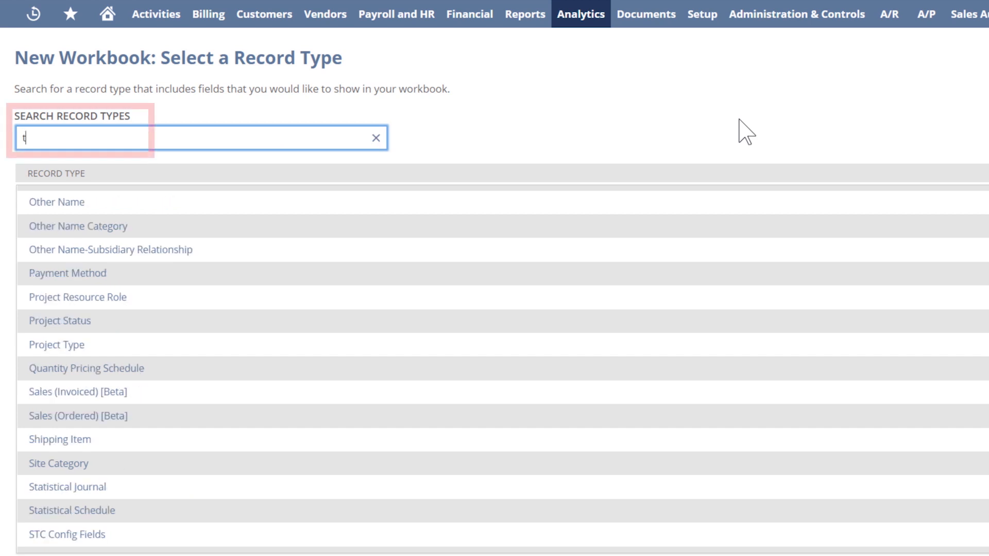
pyautogui.write('ransaction')
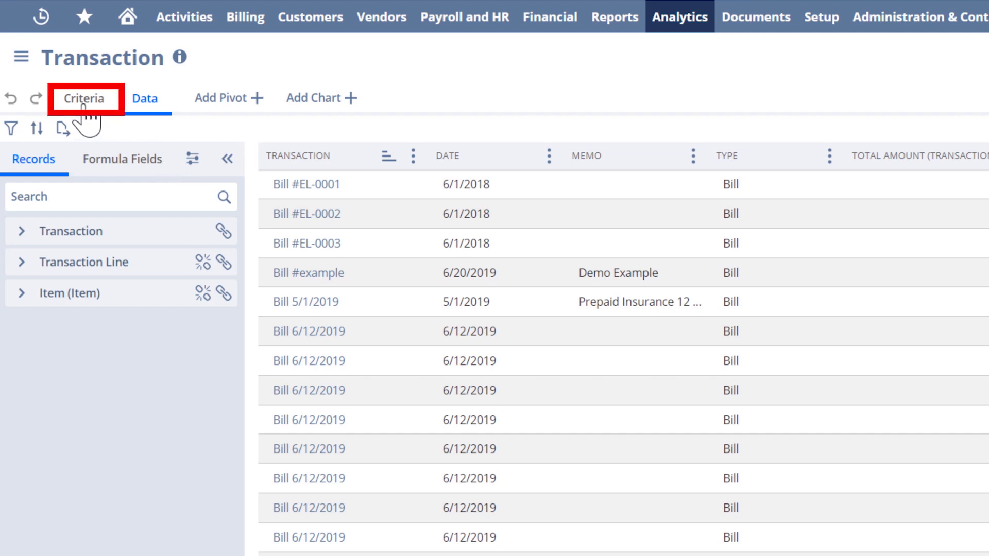
# Add a Type criteria filter with Invoice as the selected value.
pyautogui.click(84, 98)
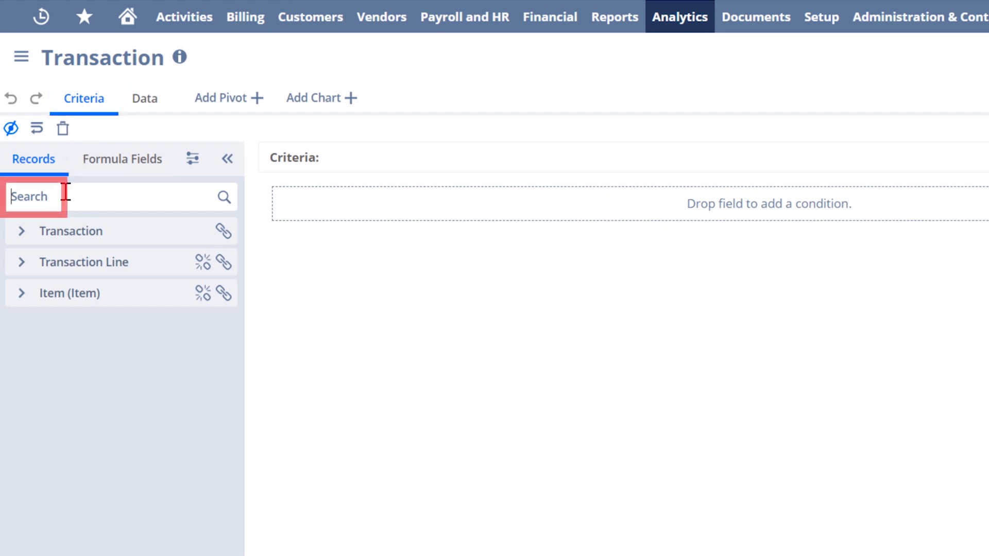
pyautogui.write('type')
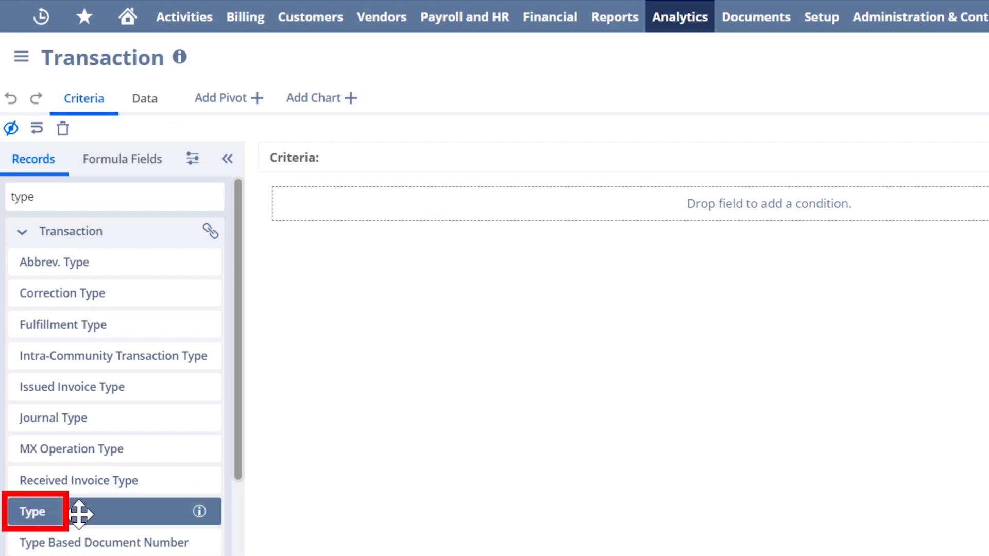
pyautogui.moveTo(34, 511); pyautogui.dragTo(608, 194)
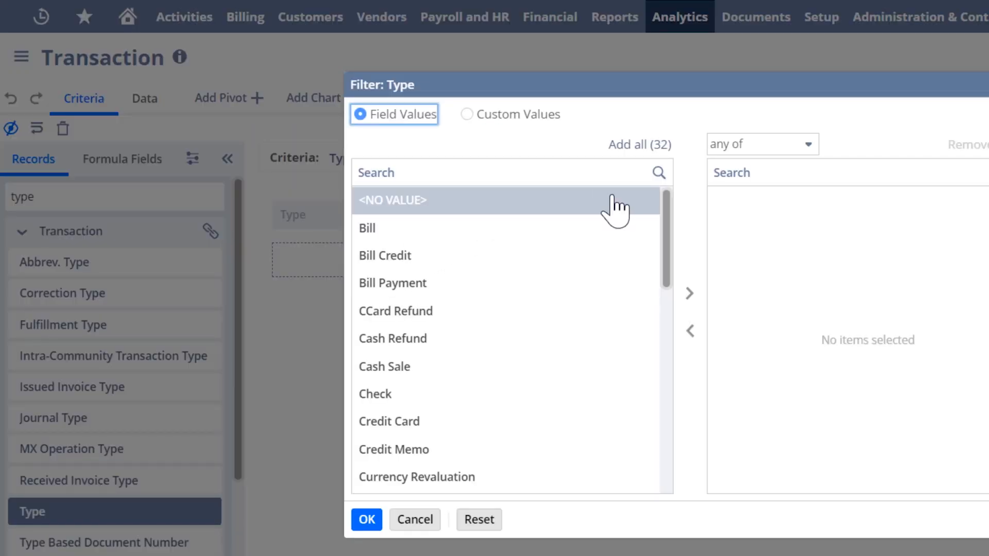
pyautogui.moveTo(674, 227)
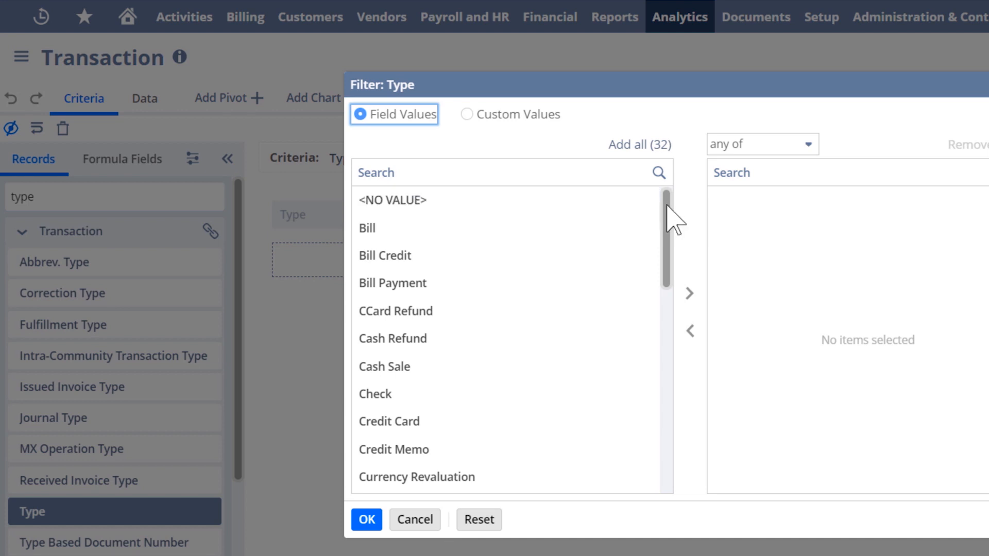
pyautogui.scroll(-3)
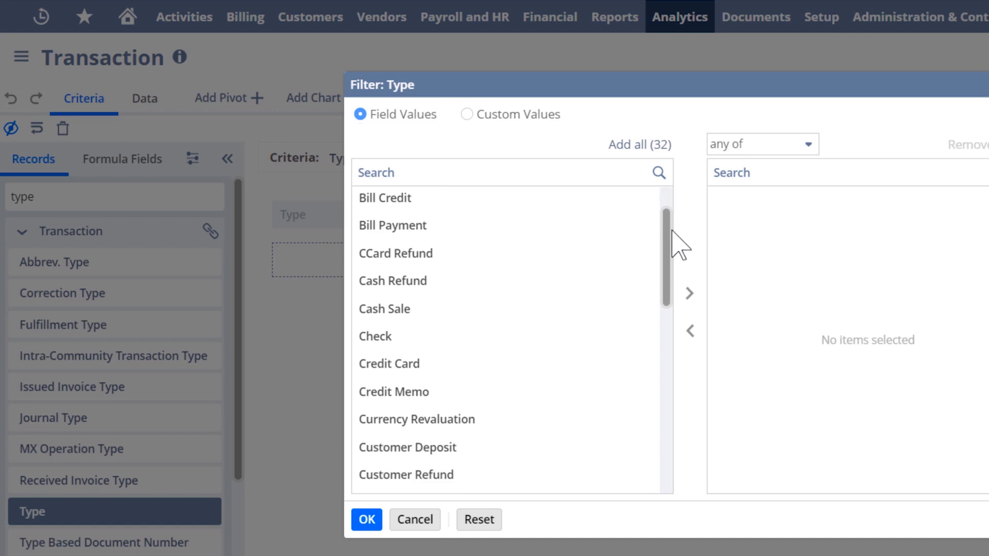
pyautogui.scroll(-3)
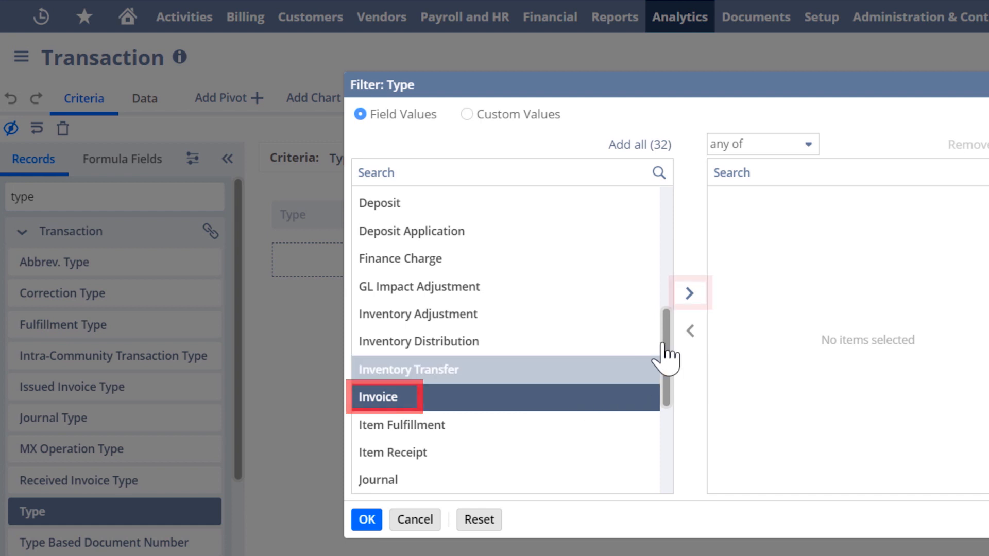
pyautogui.click(689, 293)
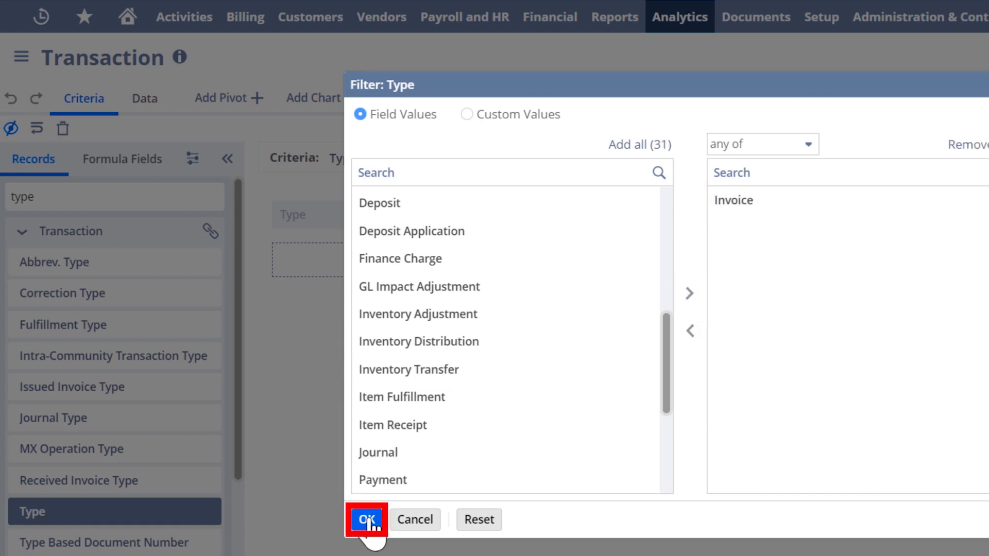
pyautogui.click(366, 520)
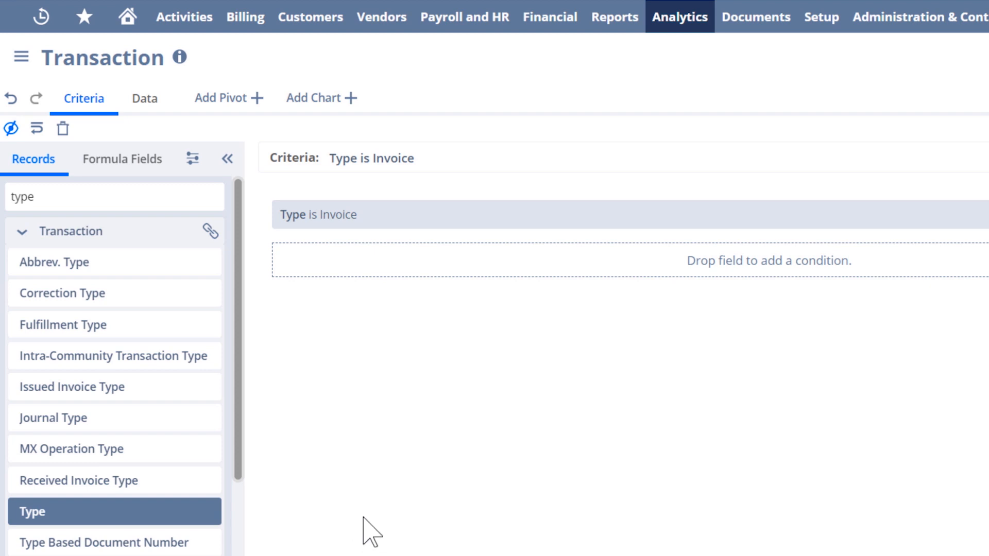
# Preview the invoice-only results on the Data tab, then return to Criteria.
pyautogui.click(144, 98)
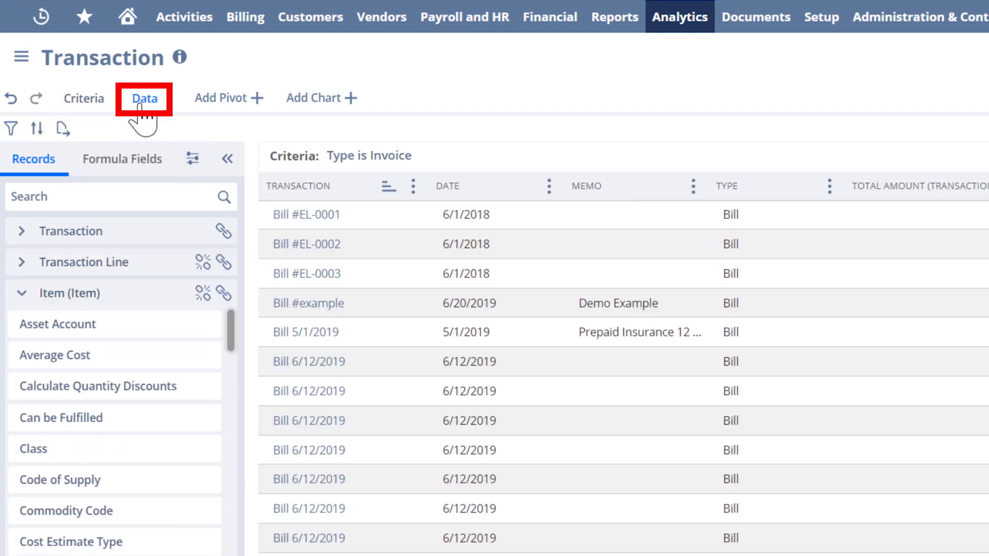
pyautogui.click(145, 98)
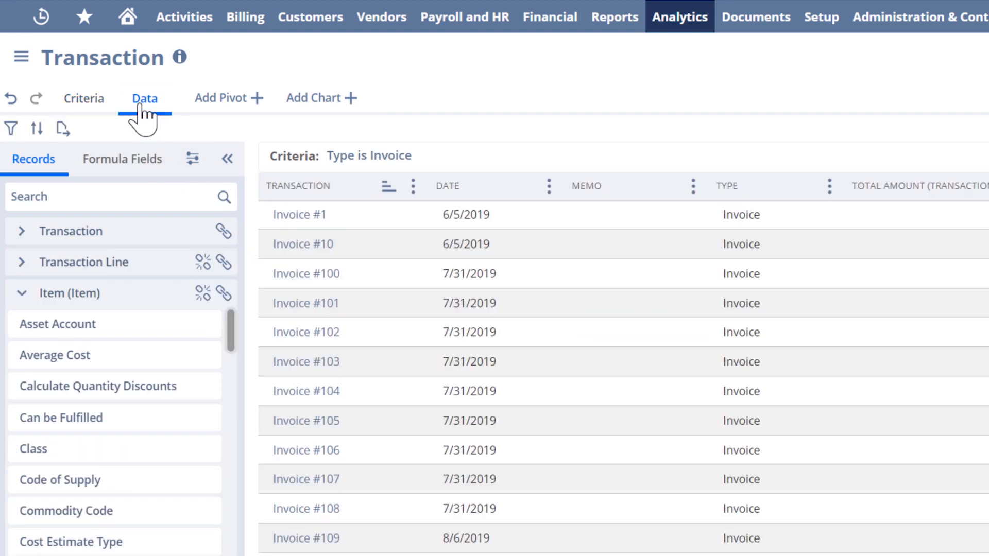
pyautogui.click(84, 98)
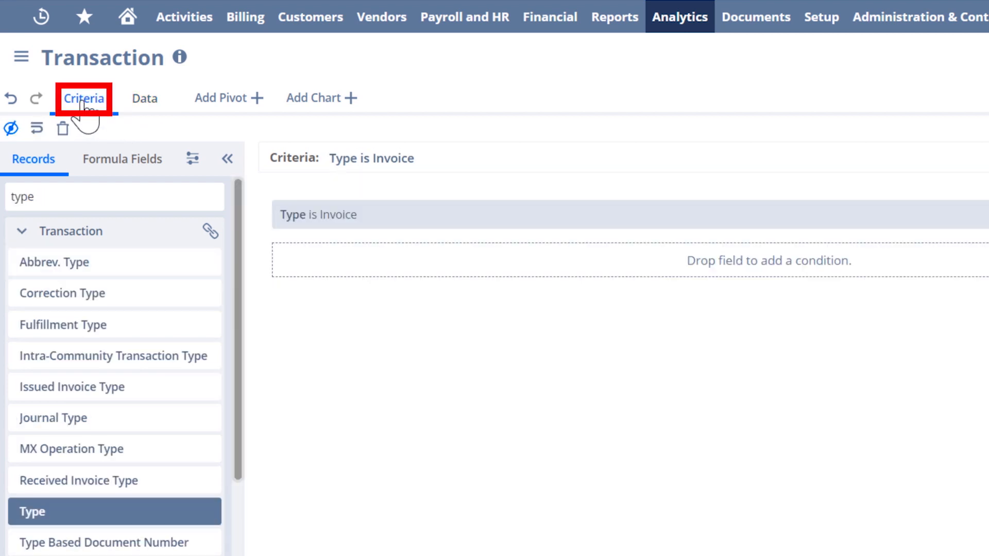
# Add a Date criteria condition set to the 'this month' date range.
pyautogui.write('da')
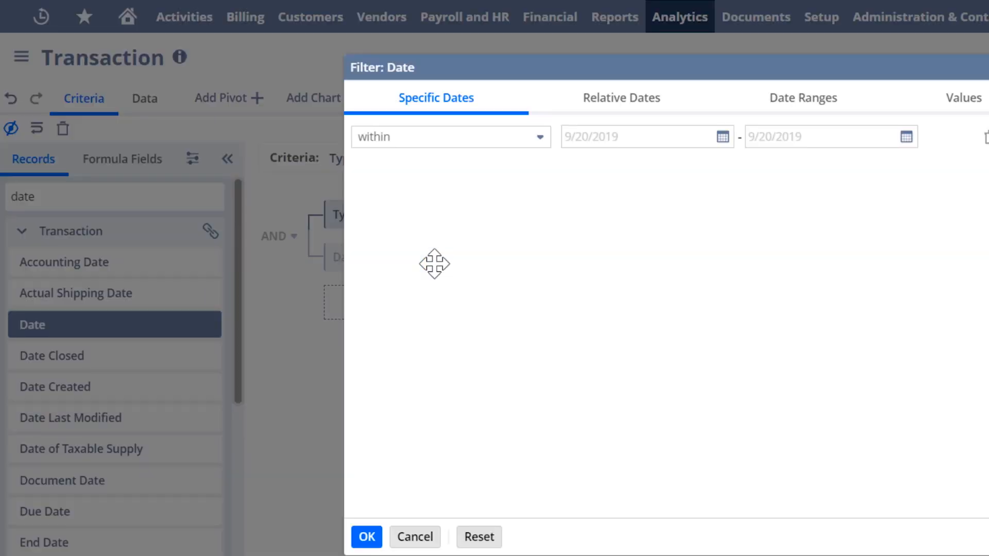
pyautogui.click(801, 98)
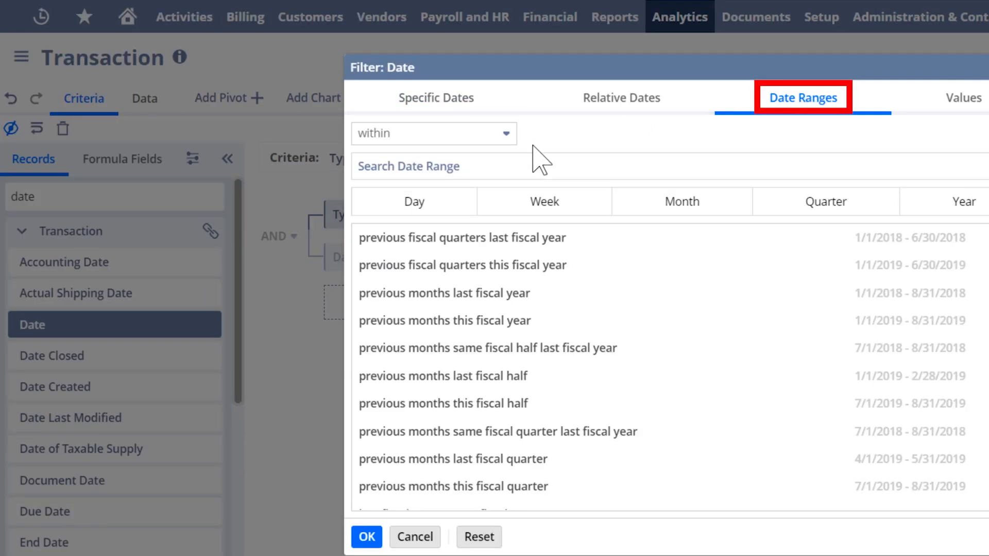
pyautogui.click(681, 202)
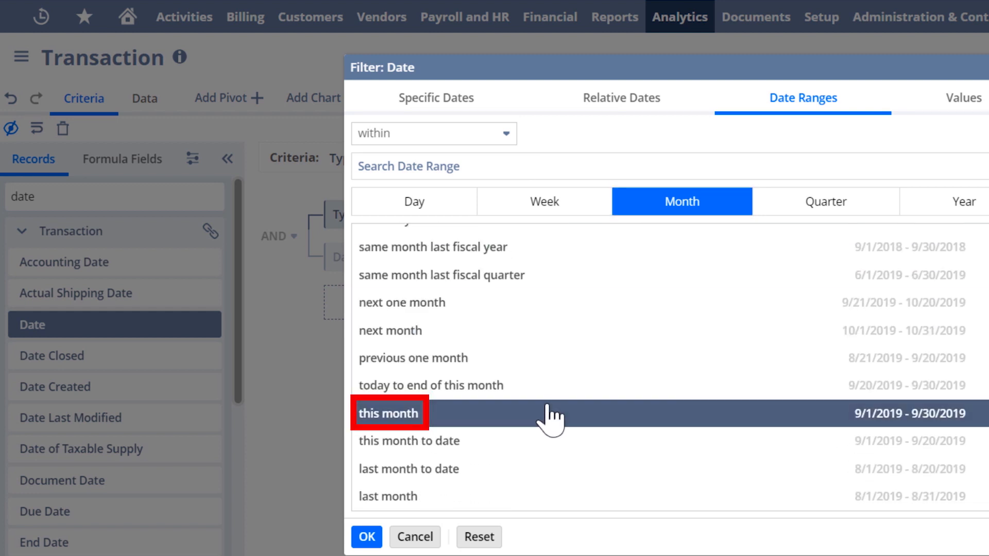
pyautogui.click(366, 536)
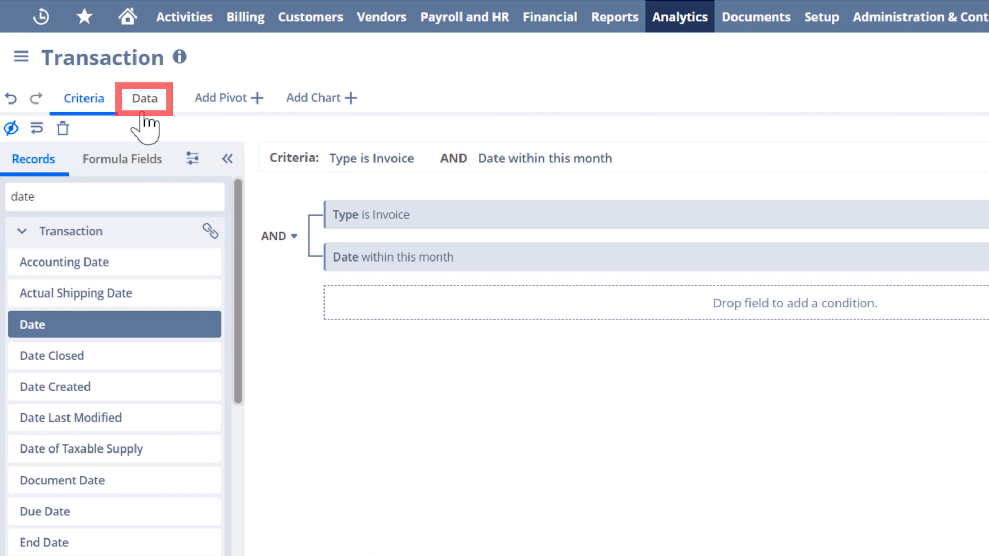
# On the Data tab, move the Date column to the front, ahead of Entity.
pyautogui.click(145, 98)
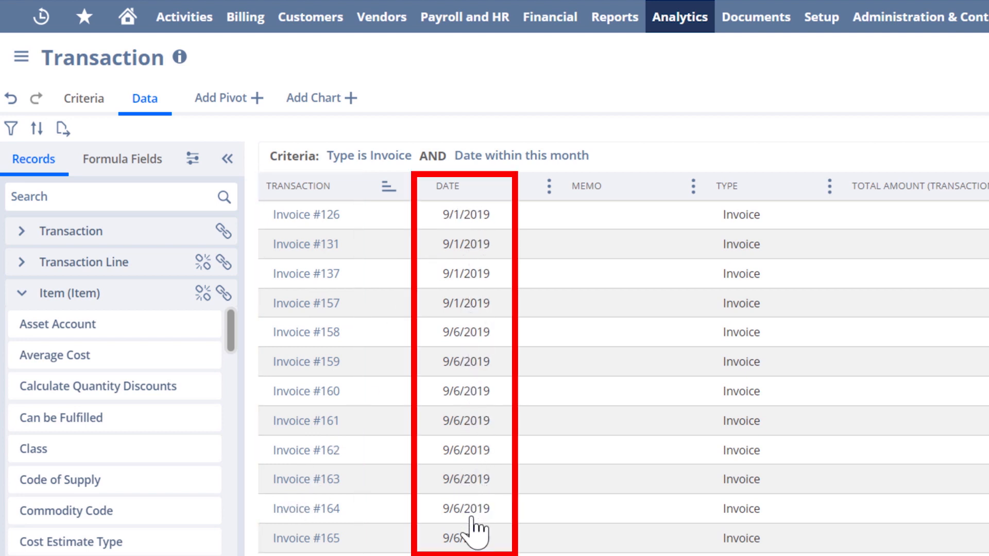
pyautogui.moveTo(475, 530)
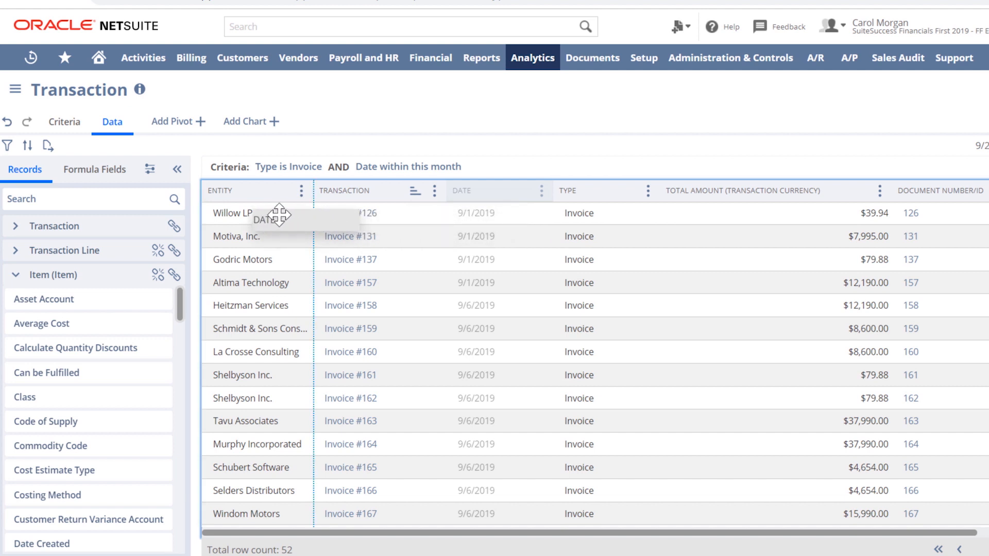
pyautogui.moveTo(272, 219); pyautogui.dragTo(227, 190)
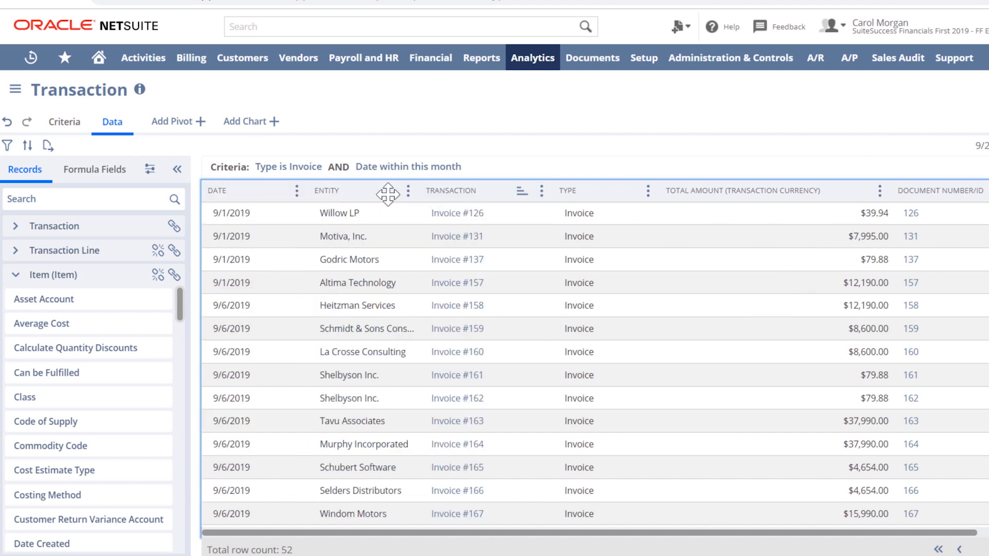
pyautogui.click(14, 90)
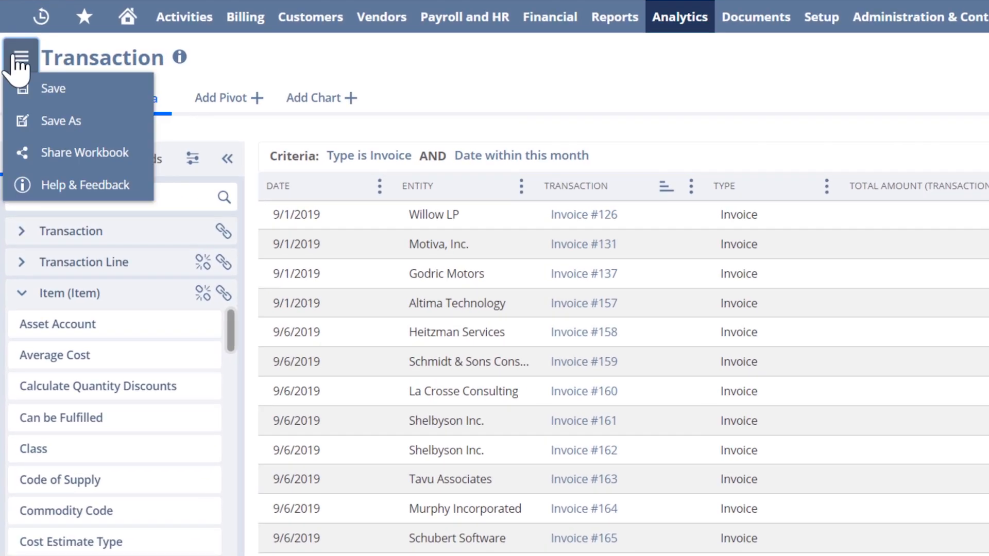
# Save As 'Invoices this Month' and apply.
pyautogui.click(61, 120)
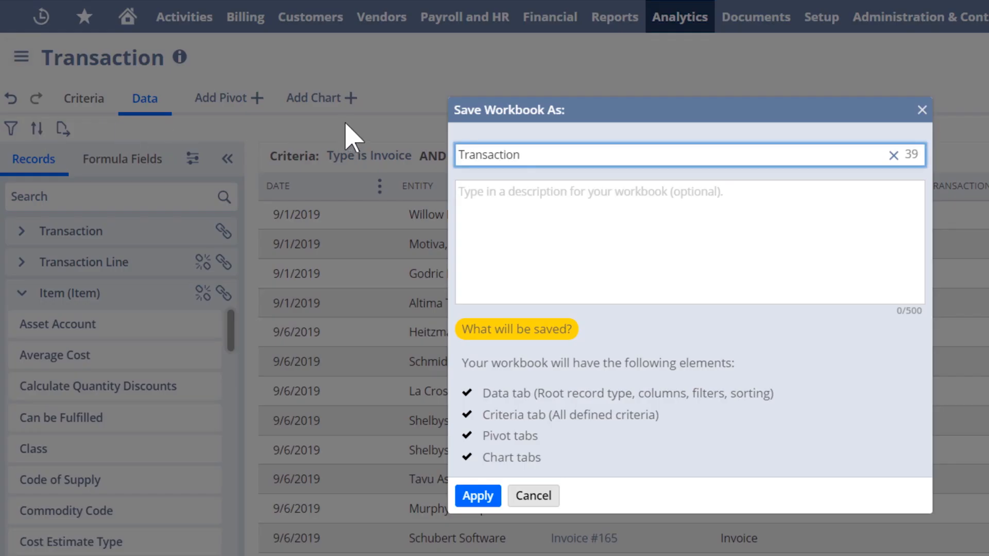
pyautogui.write('Invoices')
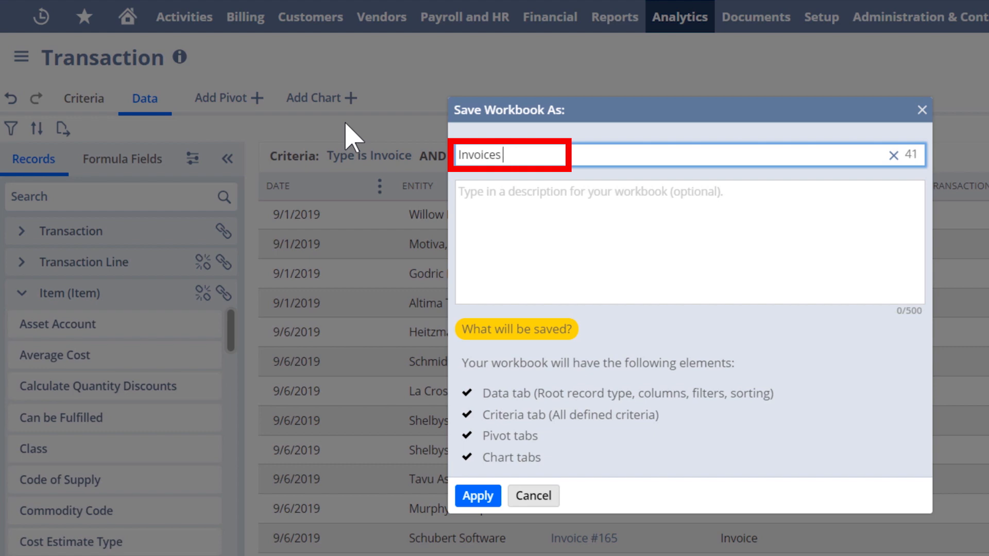
pyautogui.write('this Month')
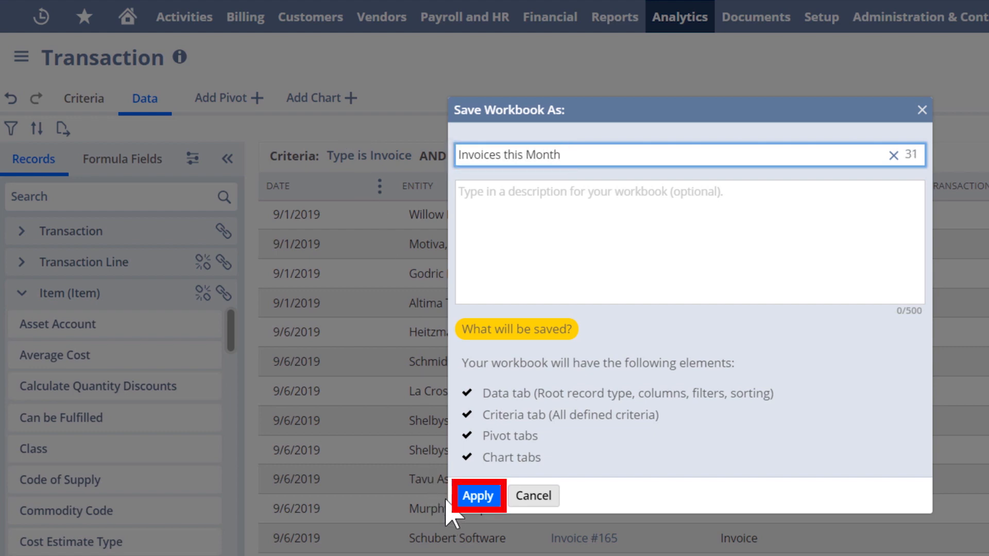
pyautogui.click(477, 495)
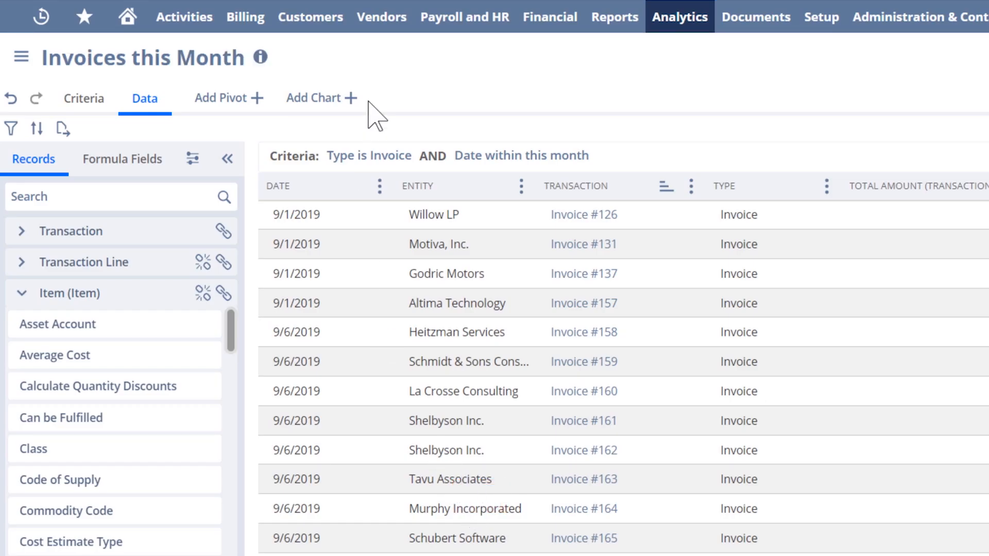